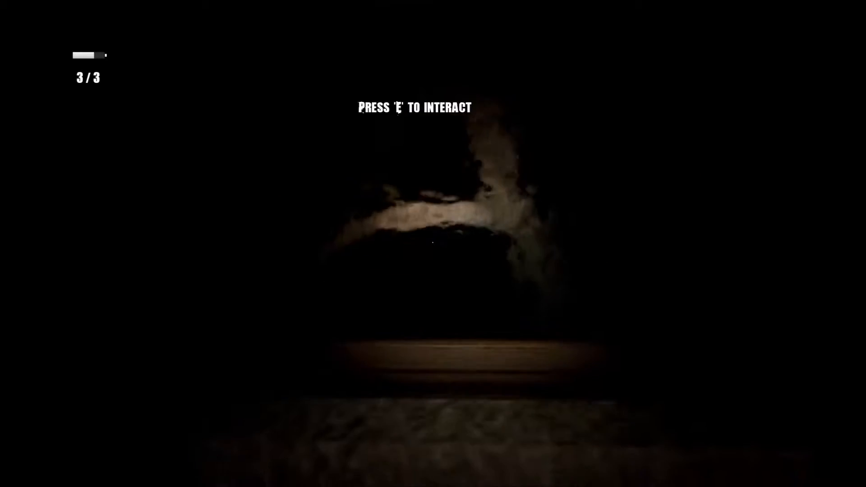
key(e)
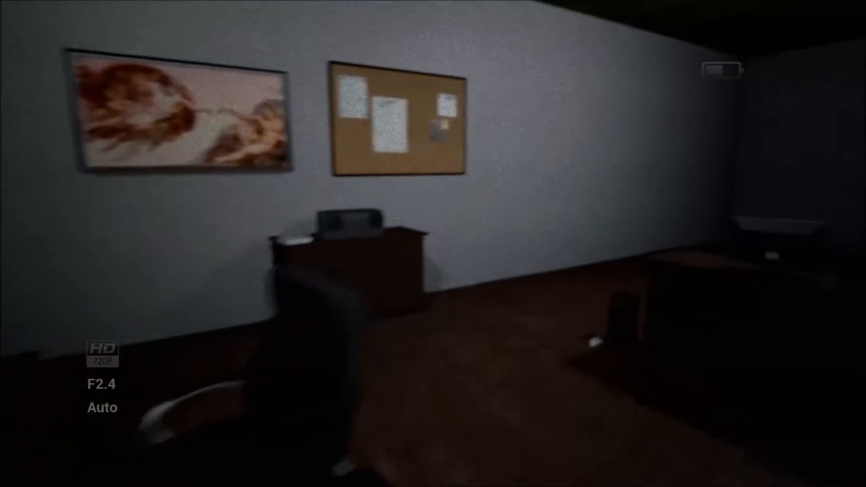
scroll(right, 3)
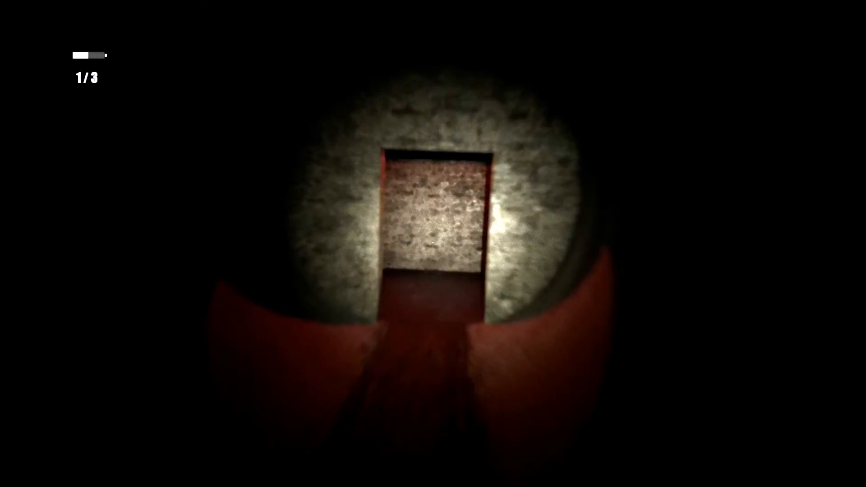
mouse_move(433, 243)
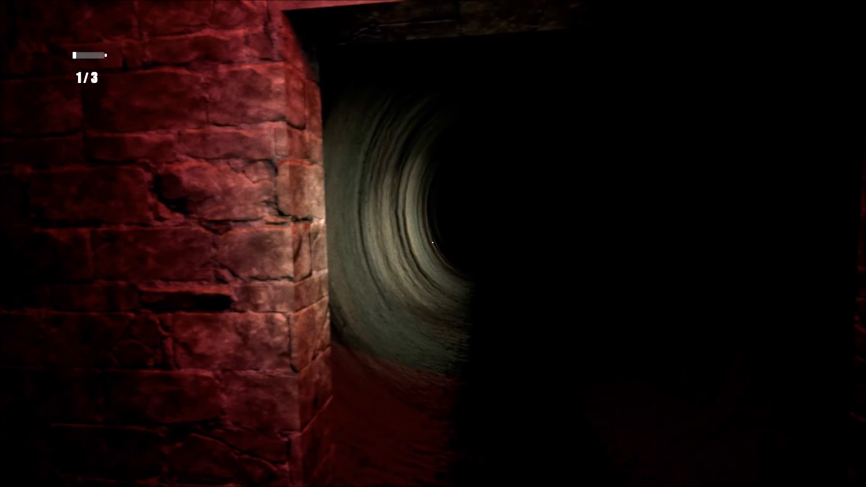
mouse_move(433, 244)
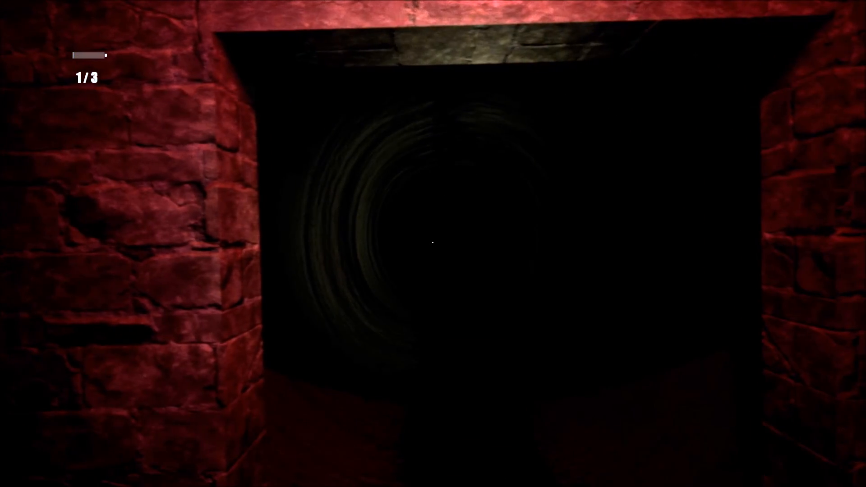